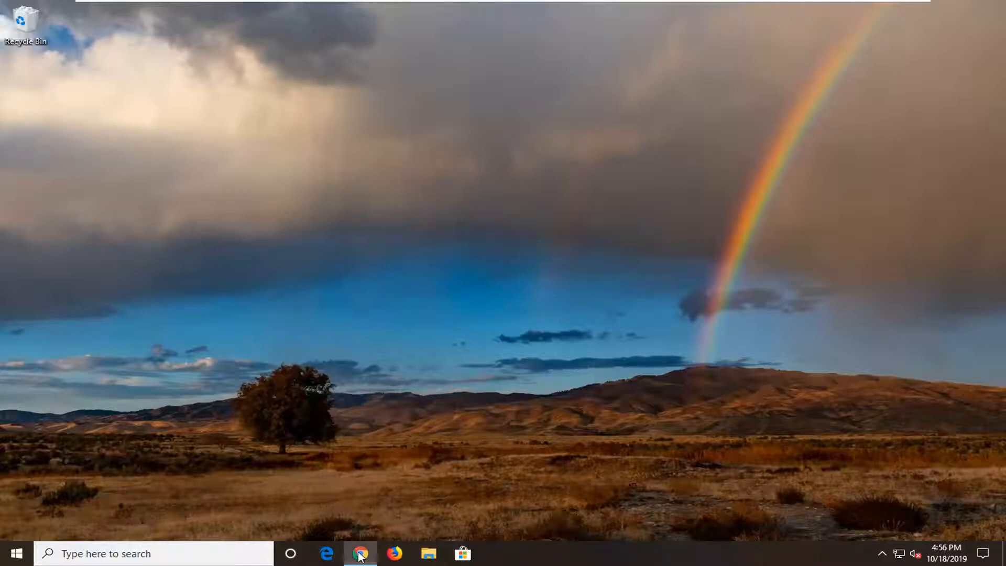
# Launch Chrome maximized and search Google for 'net framework' via the suggestion
pyautogui.click(360, 553)
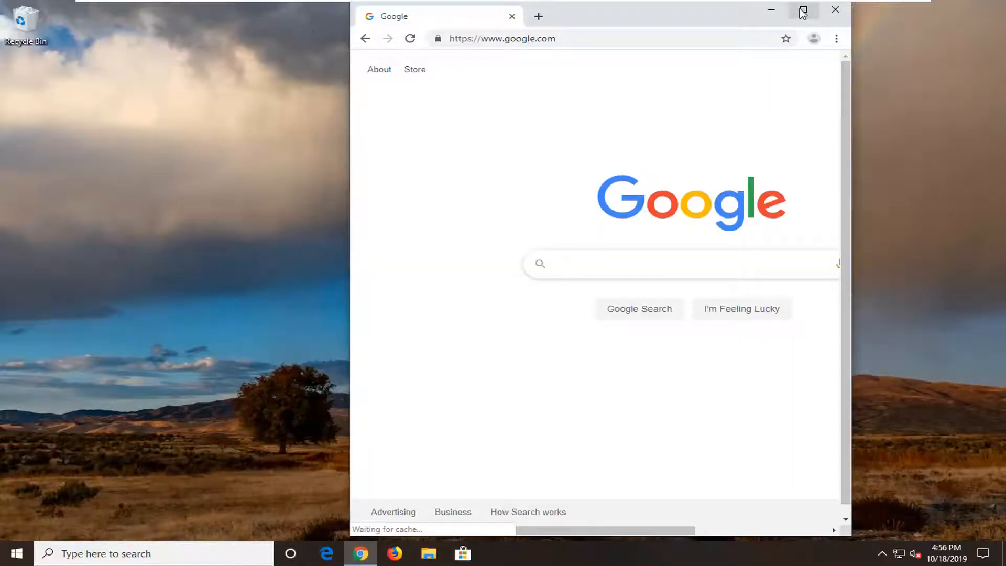
pyautogui.click(802, 12)
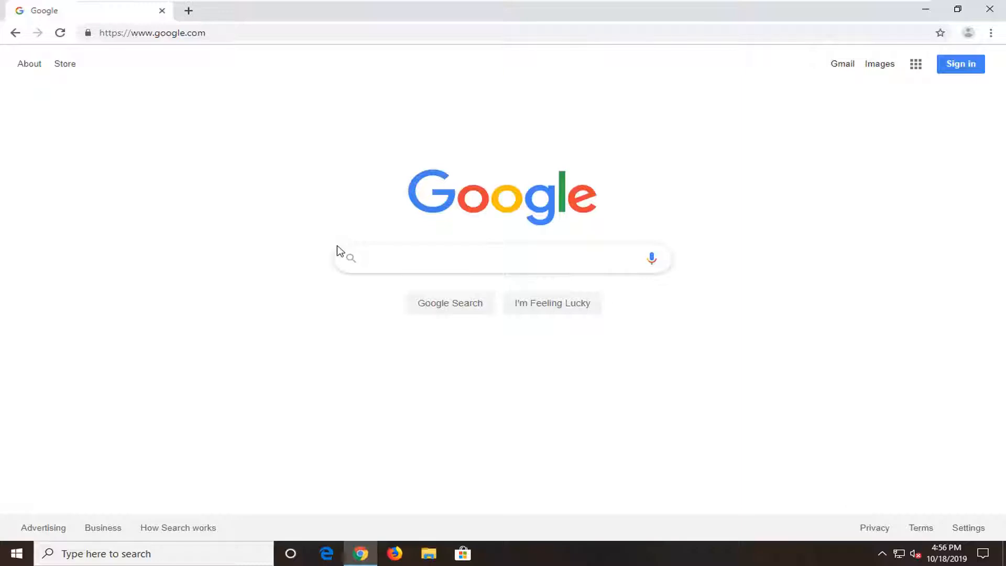
pyautogui.click(502, 257)
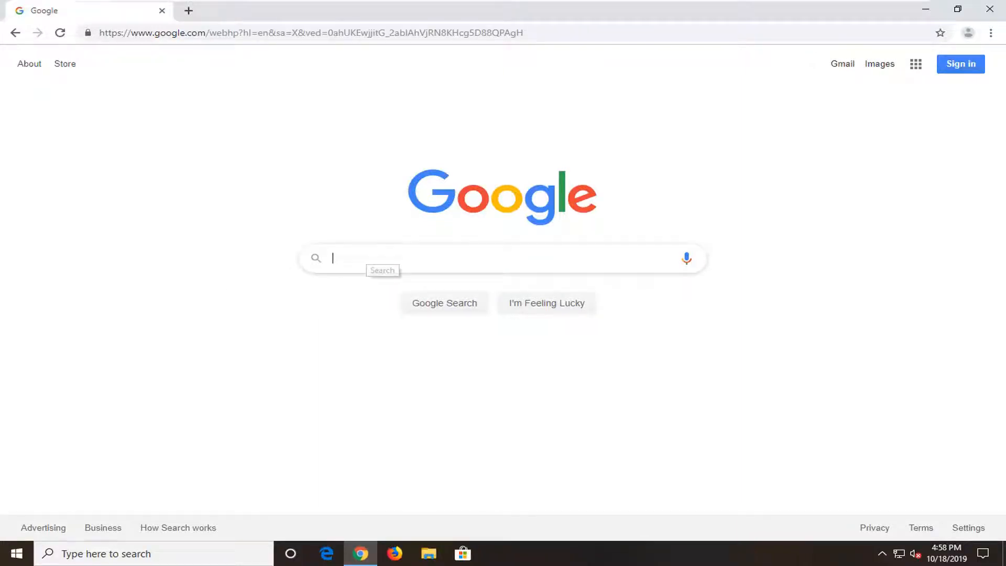
pyautogui.write('net frame')
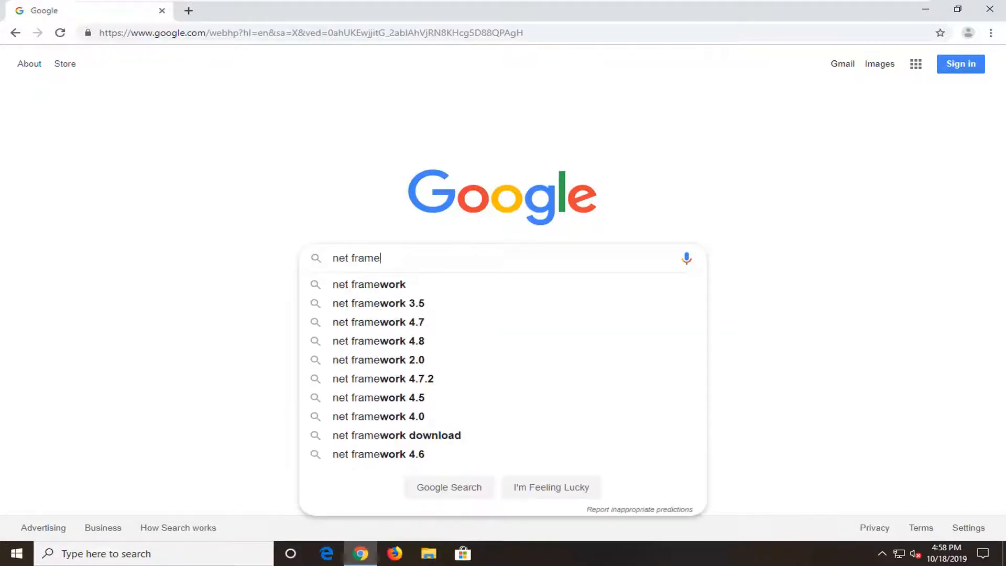
pyautogui.click(369, 284)
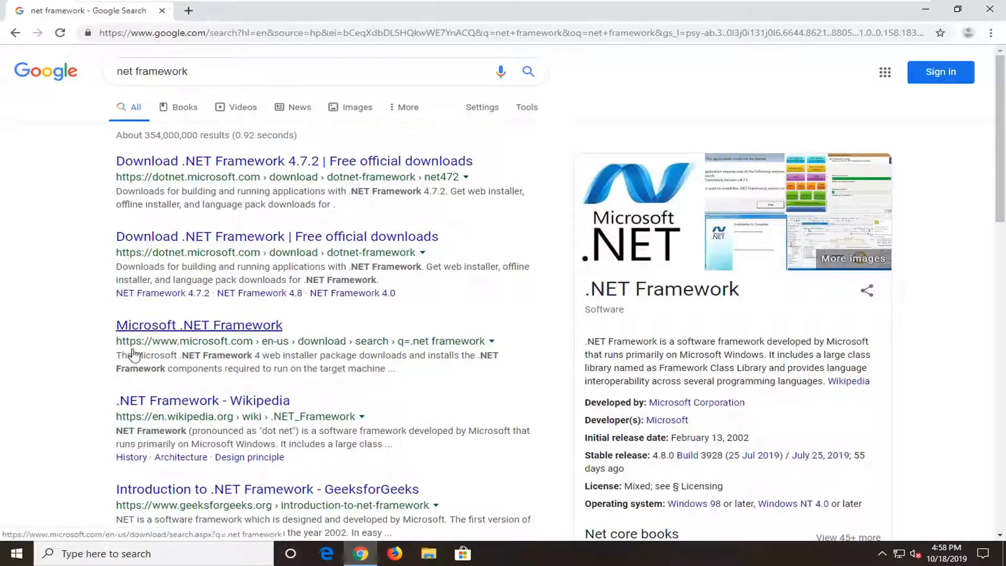
# Download the .NET Framework 4.7.2 Runtime from the official Microsoft page and run it
pyautogui.click(293, 160)
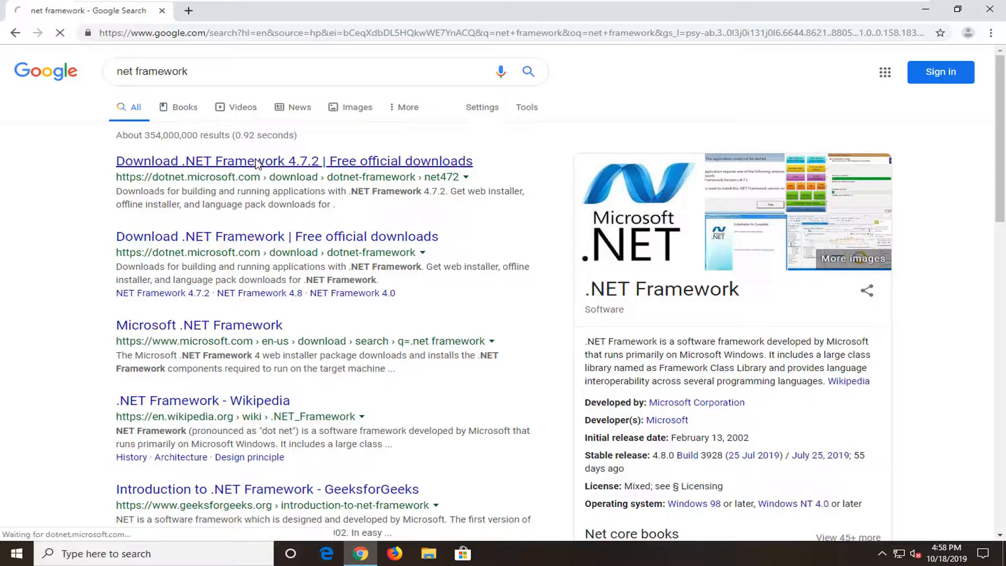
pyautogui.click(293, 160)
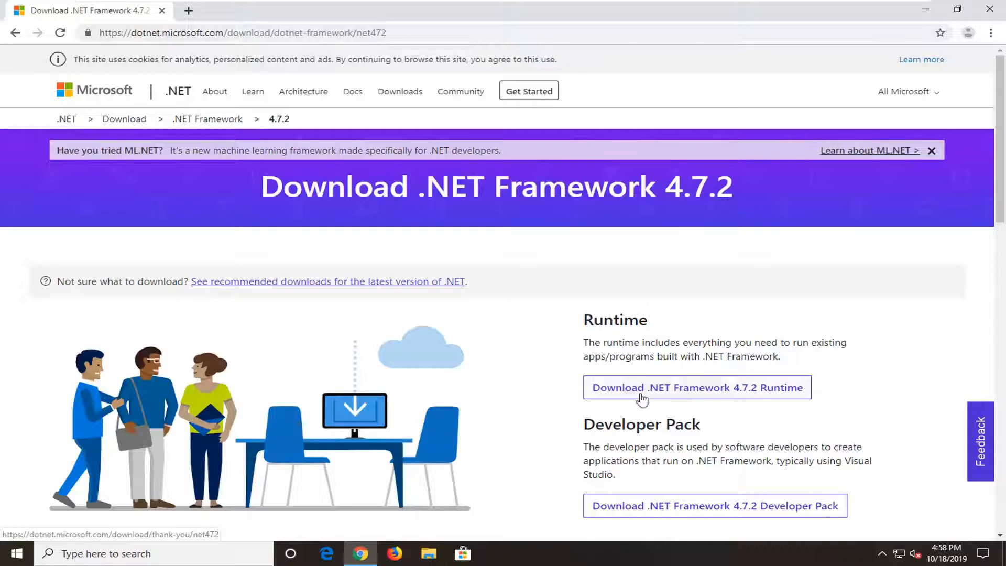
pyautogui.click(697, 387)
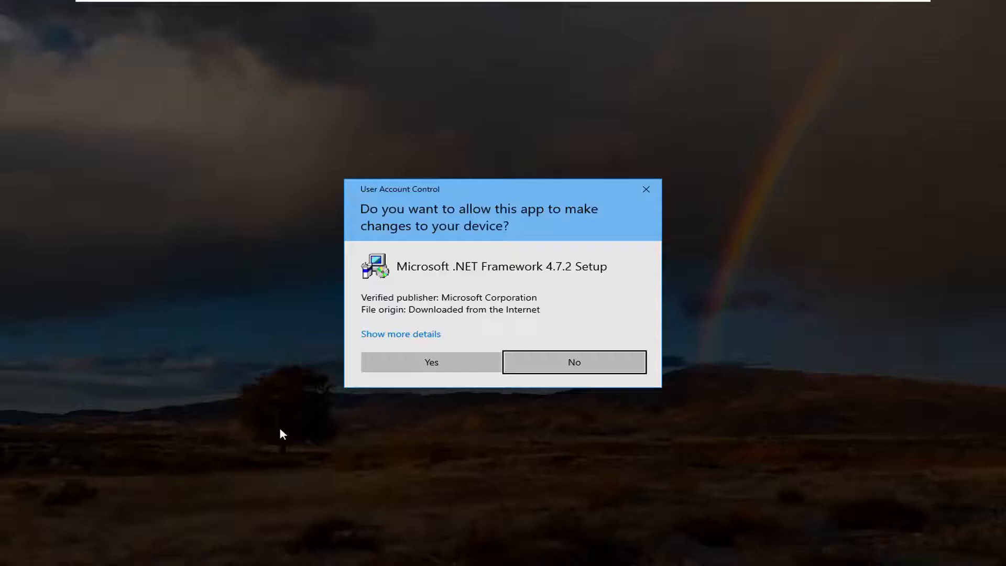
# Allow the 4.7.2 setup, then dismiss its 'already installed' notice
pyautogui.click(430, 362)
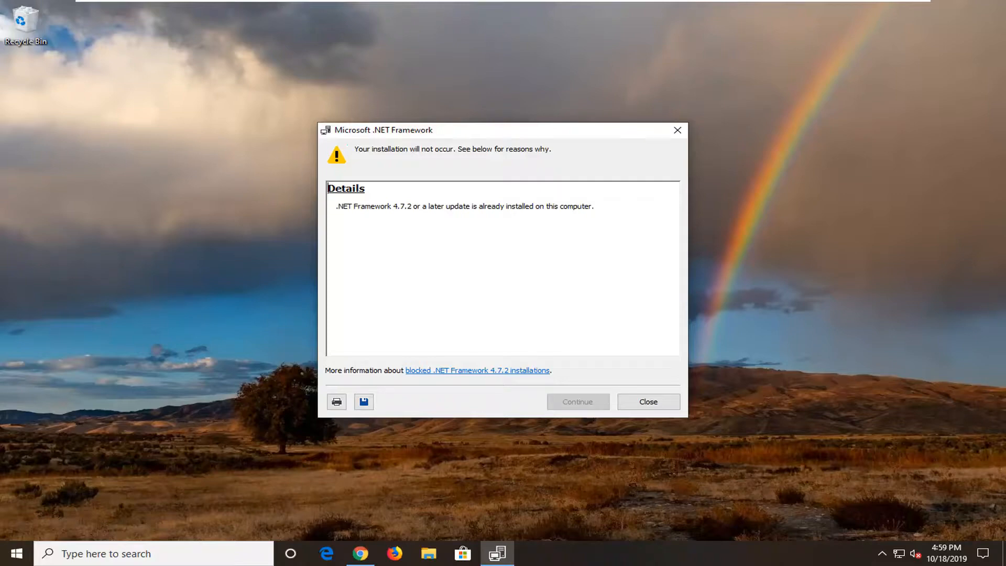
pyautogui.click(647, 401)
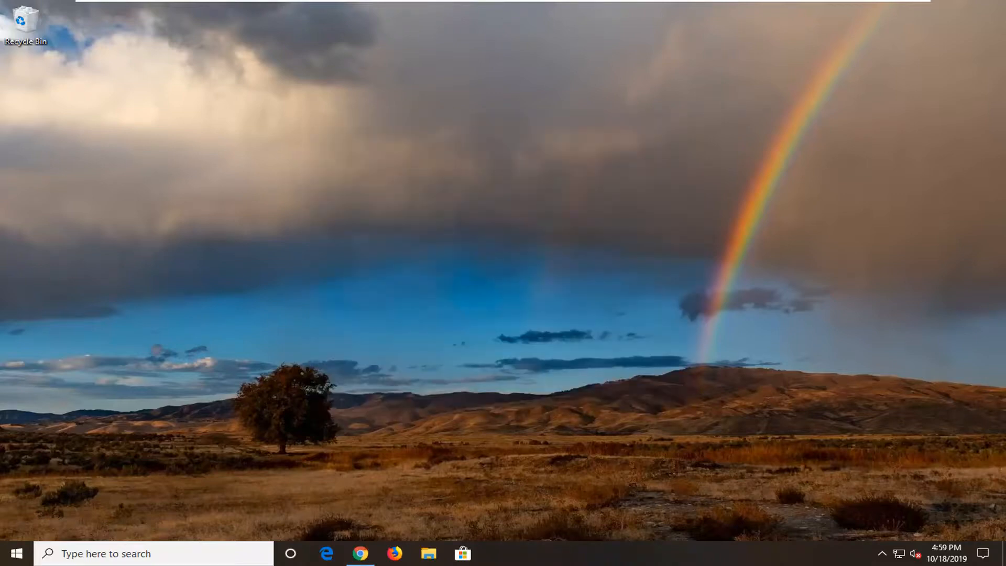